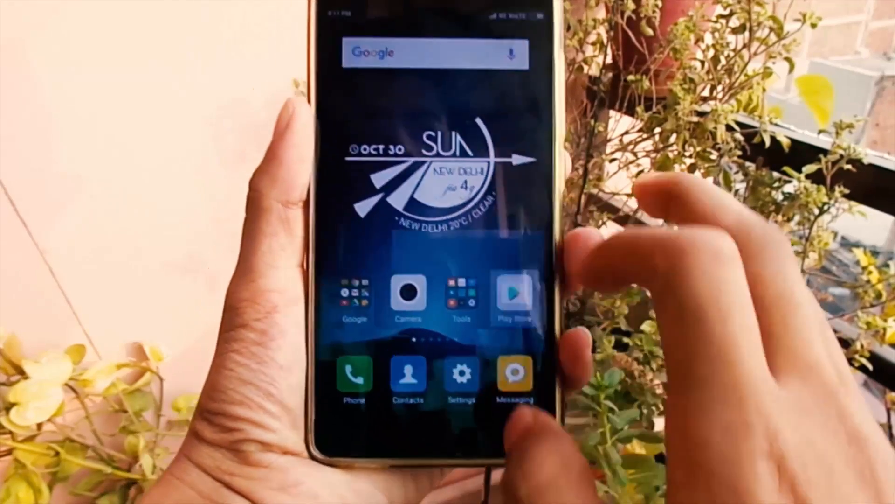
- Highlight the Zooper Widget Pro app name and skim its Google Play page
click(512, 295)
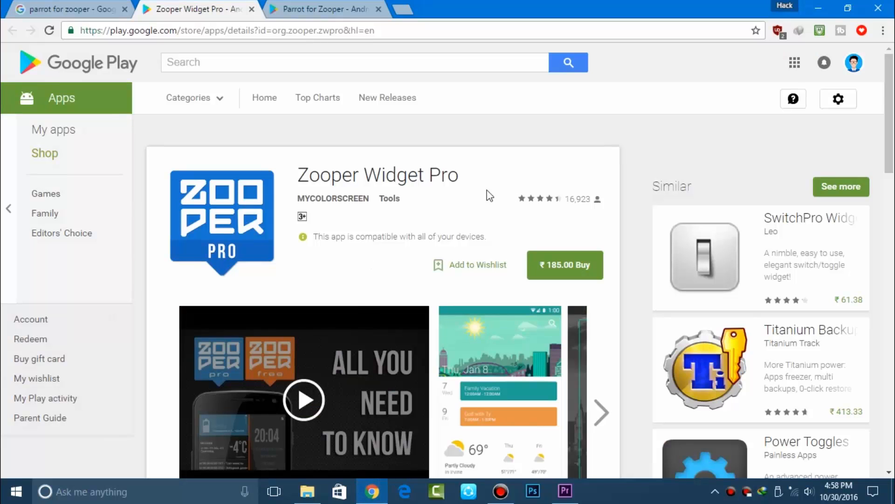
double_click(377, 175)
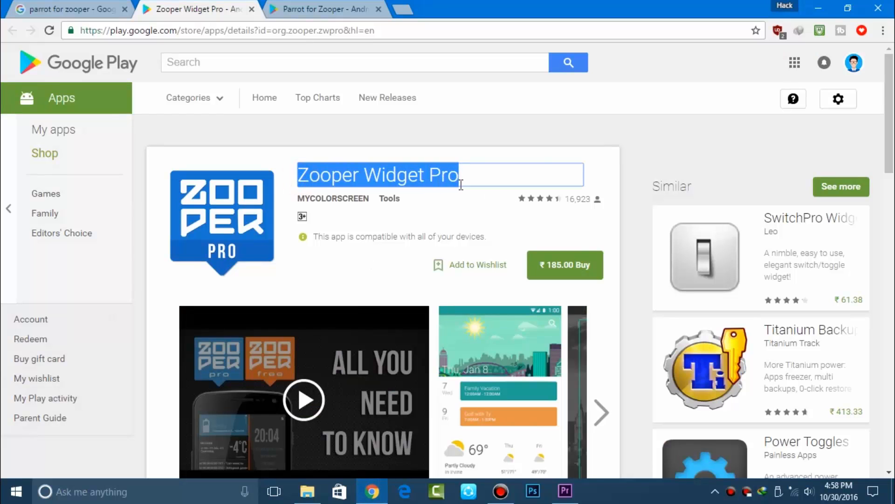
scroll(down, 3)
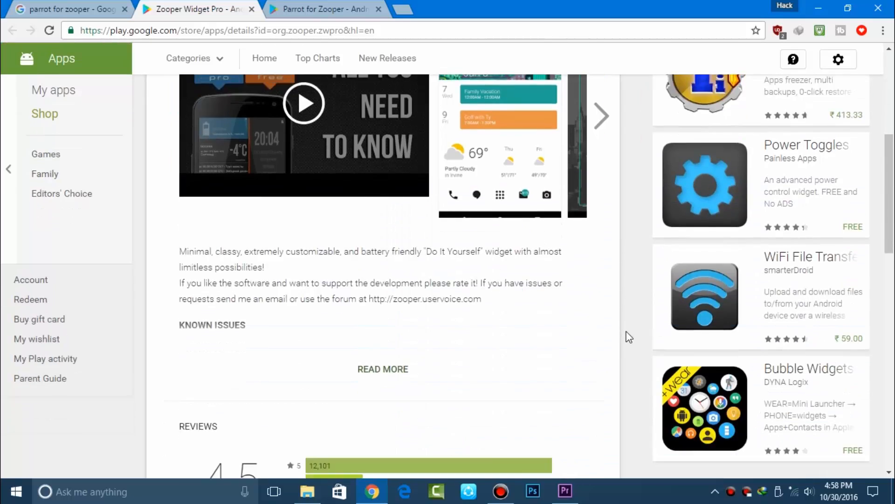
scroll(up, 3)
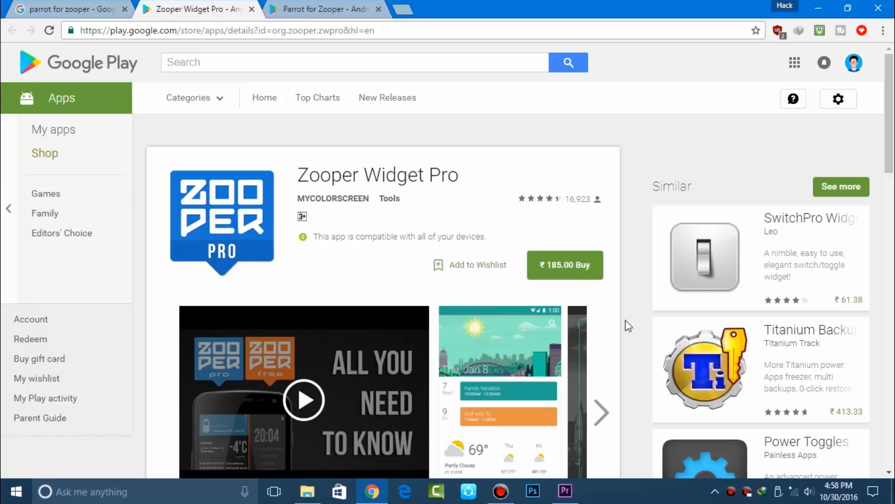
- Switch to the Parrot for Zooper listing and scroll through its description and reviews
click(325, 9)
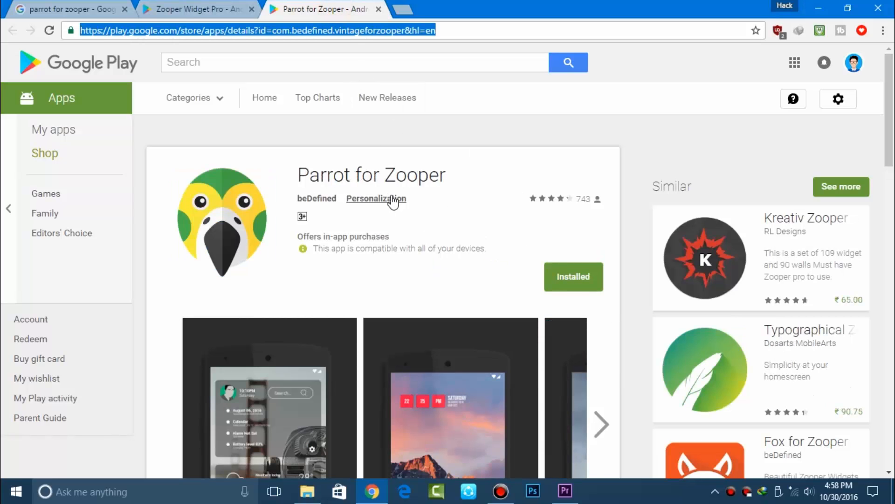
mouse_move(501, 264)
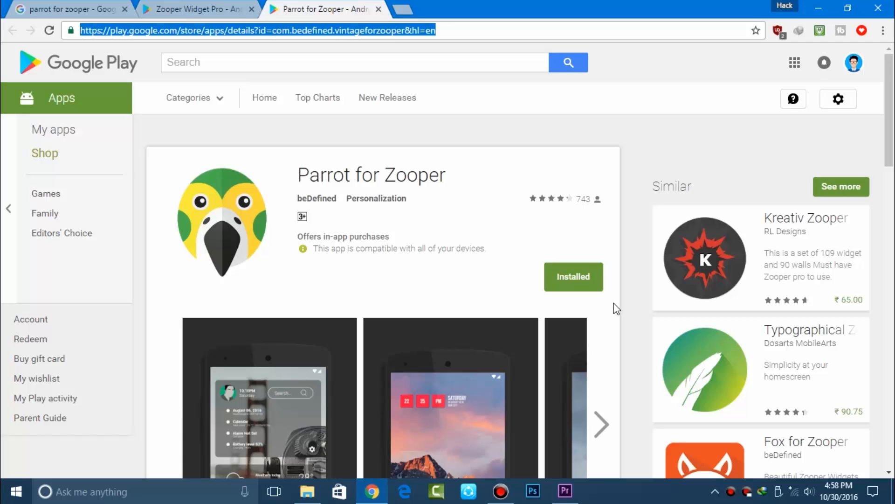
scroll(down, 3)
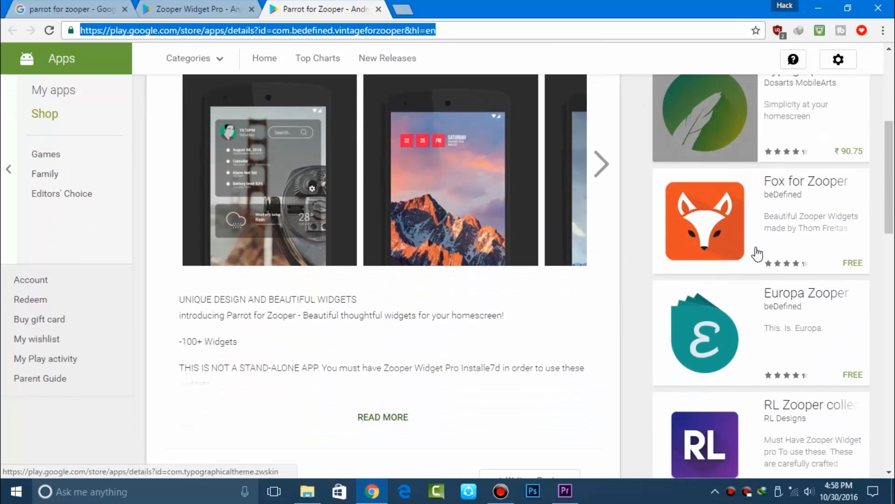
scroll(down, 3)
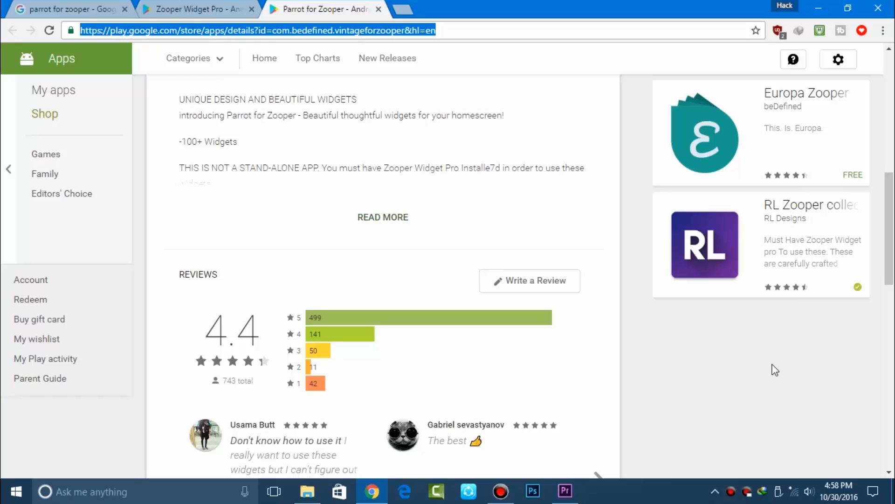
scroll(up, 3)
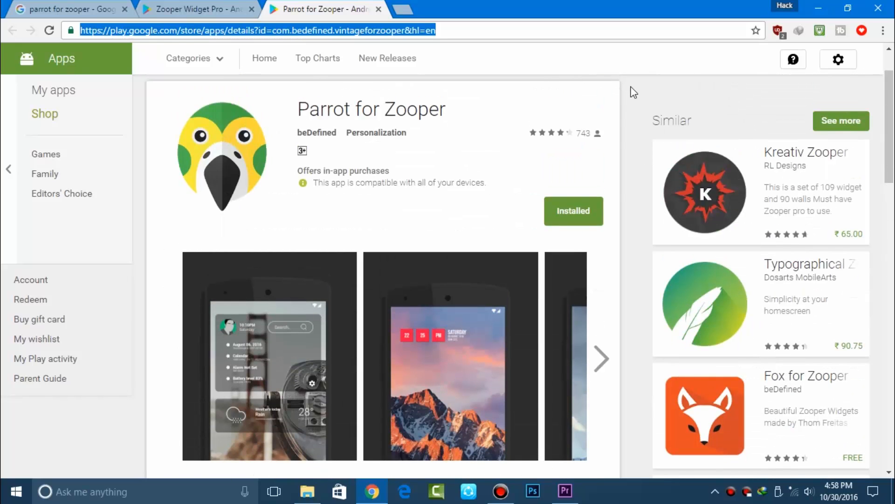